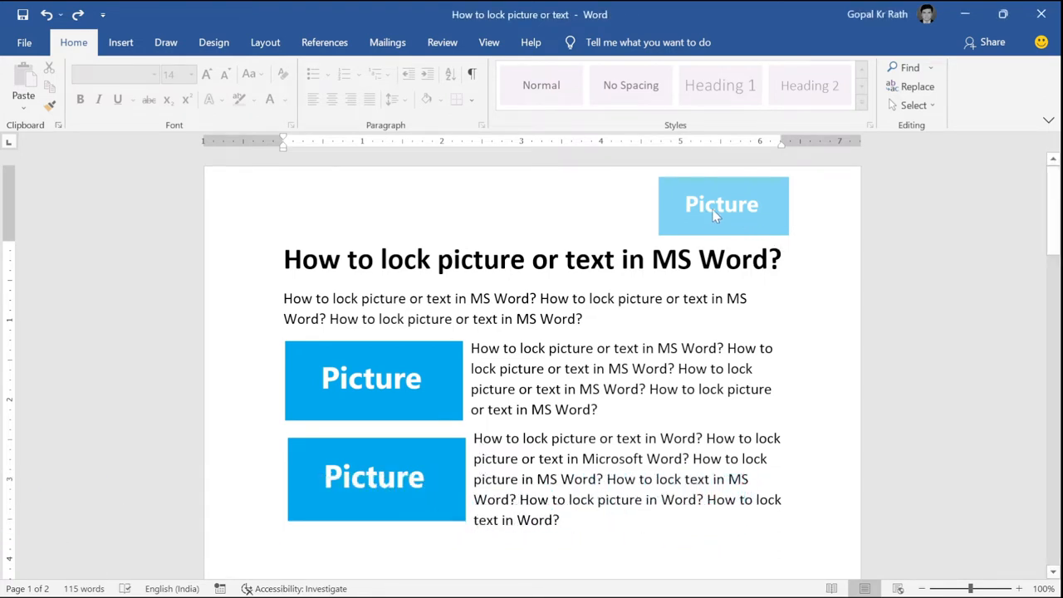
- Return from print preview and finish the body text 'How to lock picture in Word? How to lock text in Word?'
scroll(down, 3)
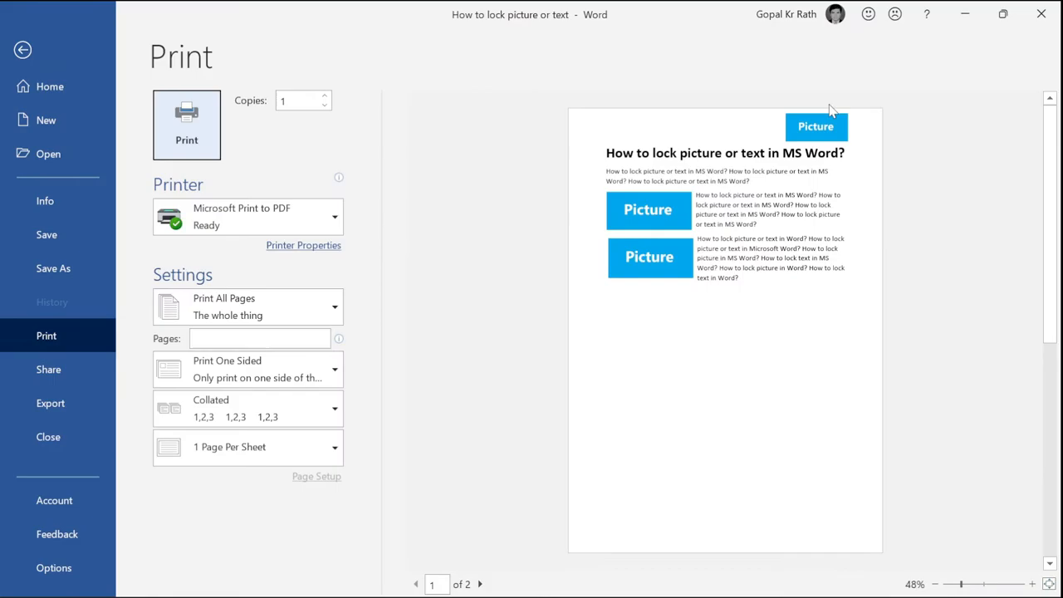
click(23, 50)
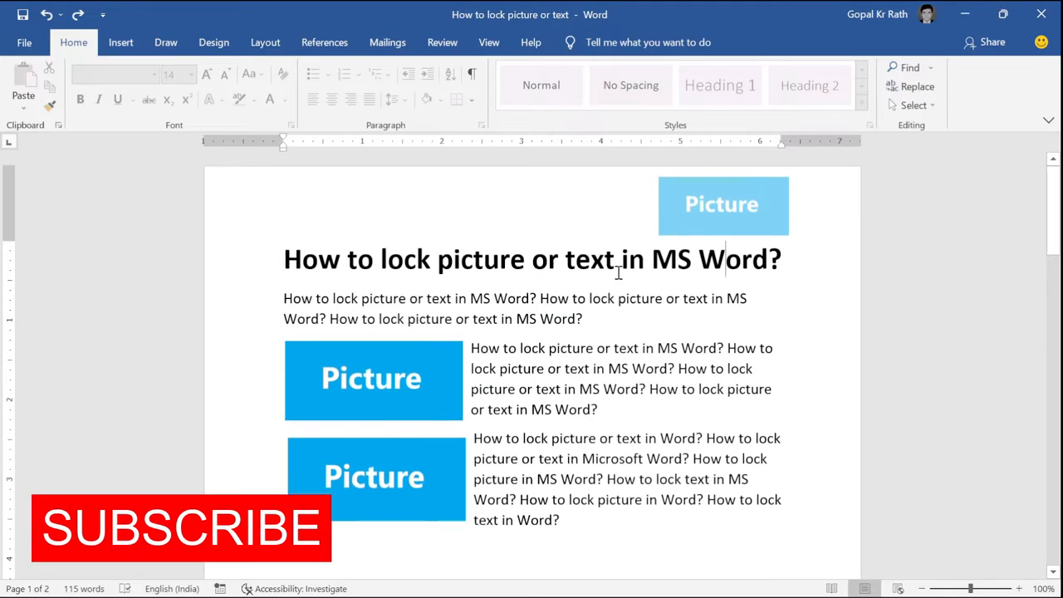
right_click(372, 379)
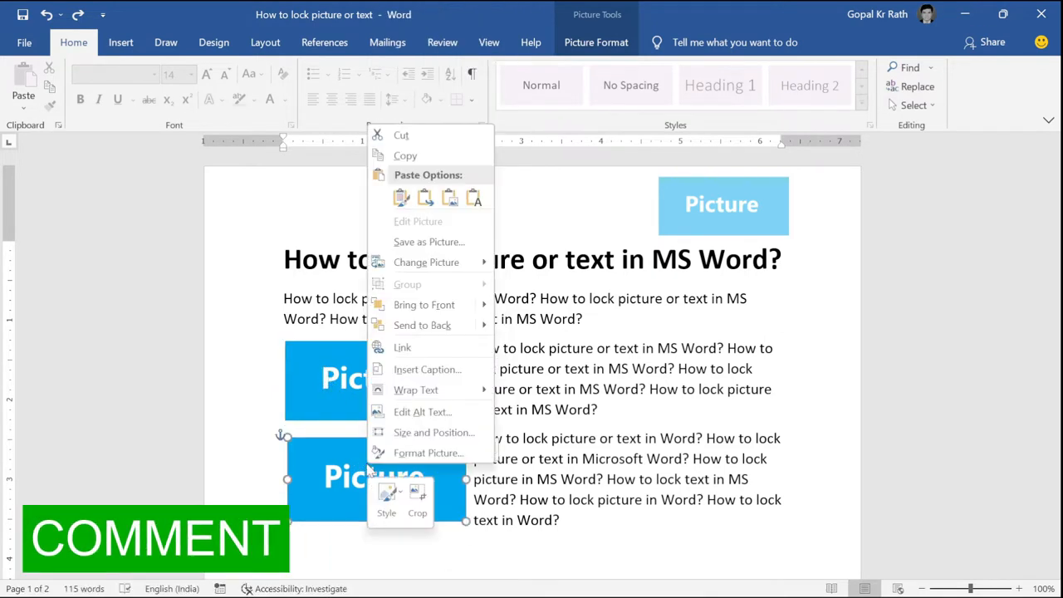
mouse_move(429, 452)
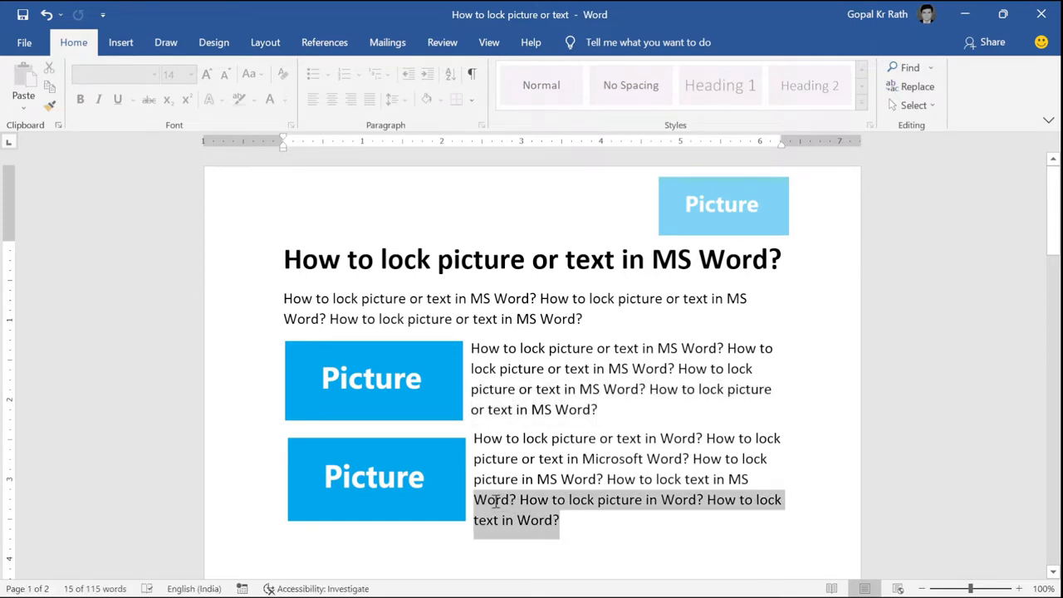
key(Delete)
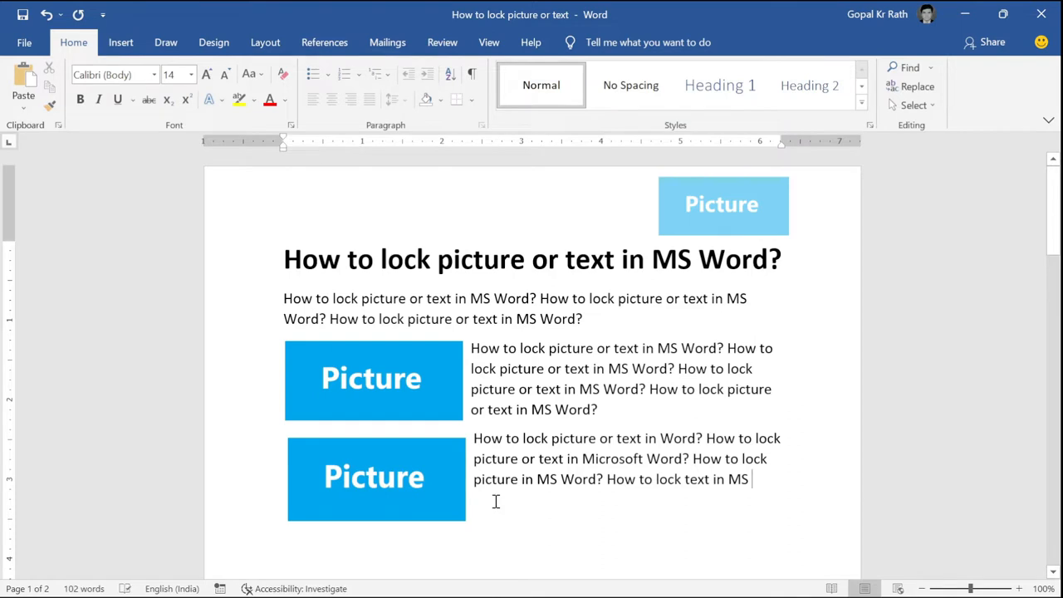
text(Word? How to lock picture in Word? How to lock text in Word?)
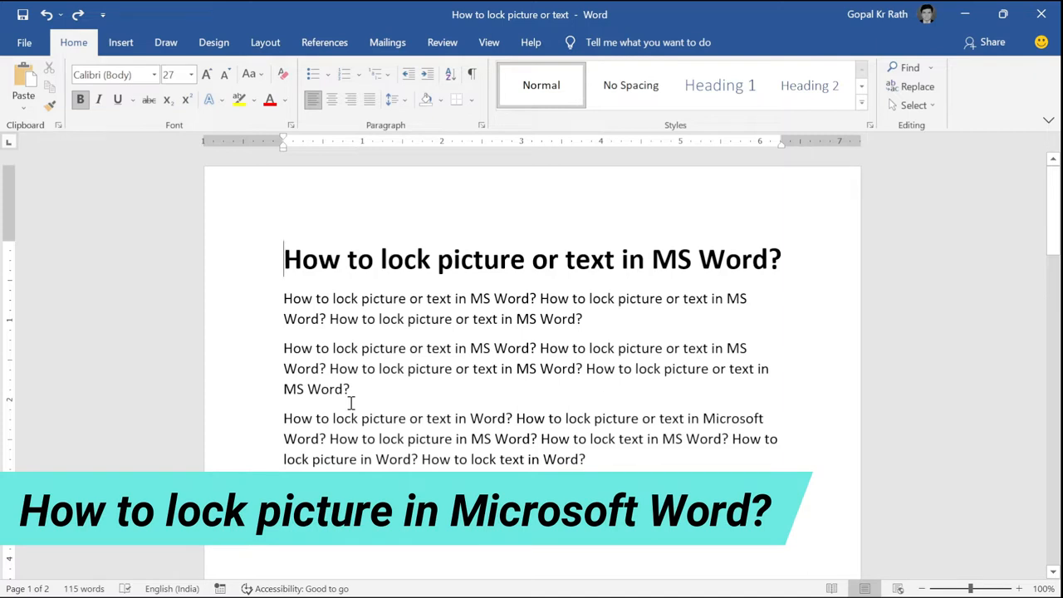
mouse_move(555, 209)
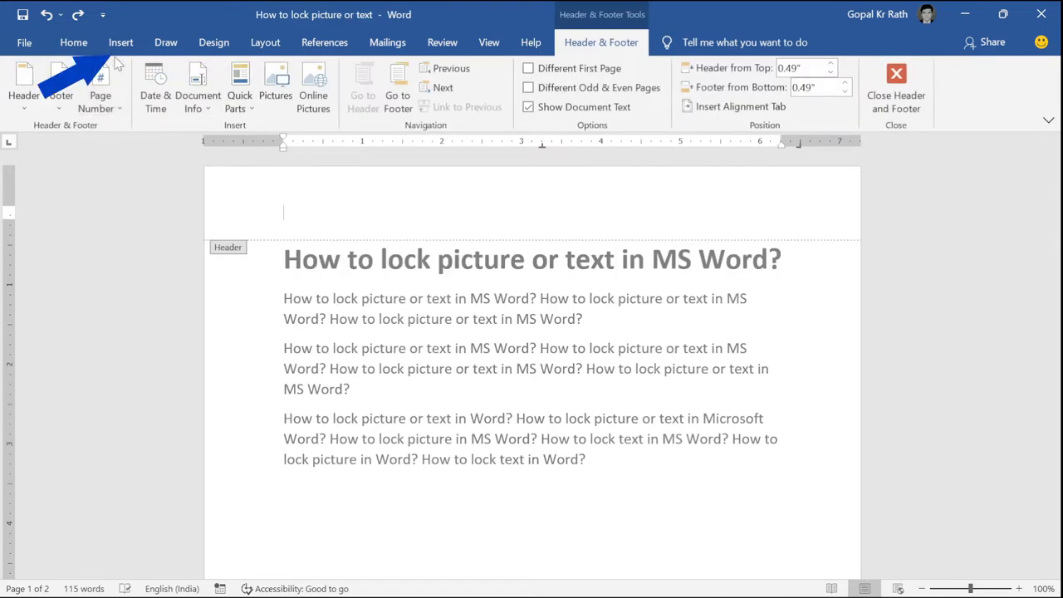
- Insert the Picture image into the header and set it behind text at the top right
click(166, 83)
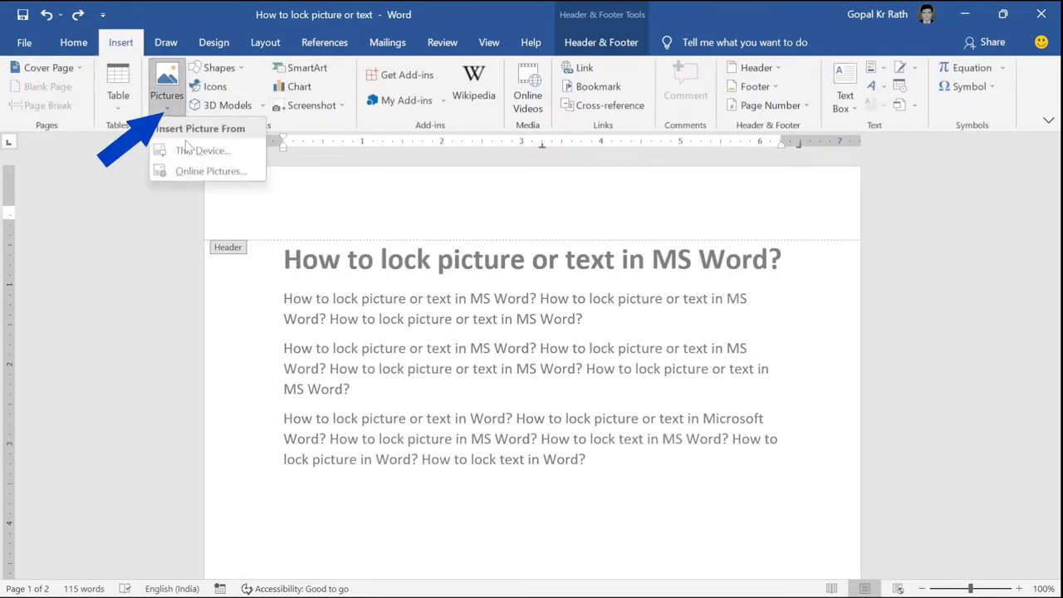
click(202, 149)
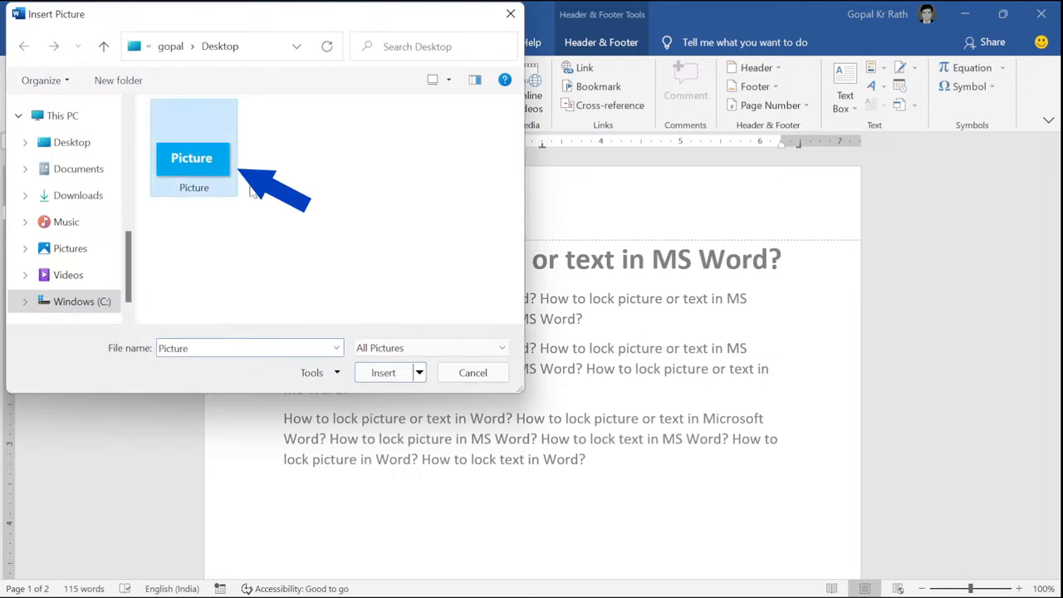
click(382, 372)
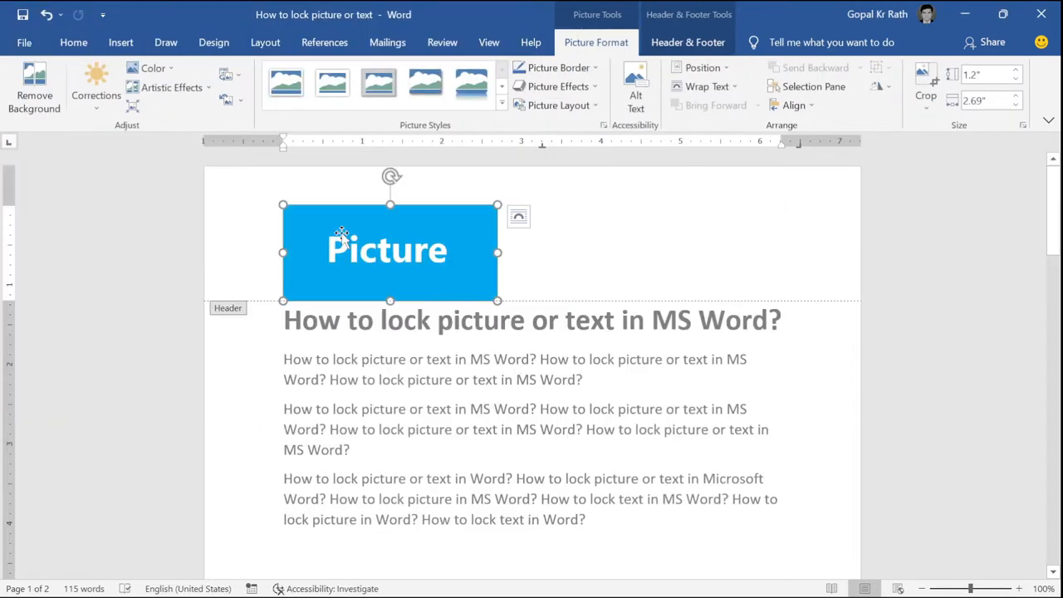
mouse_move(319, 236)
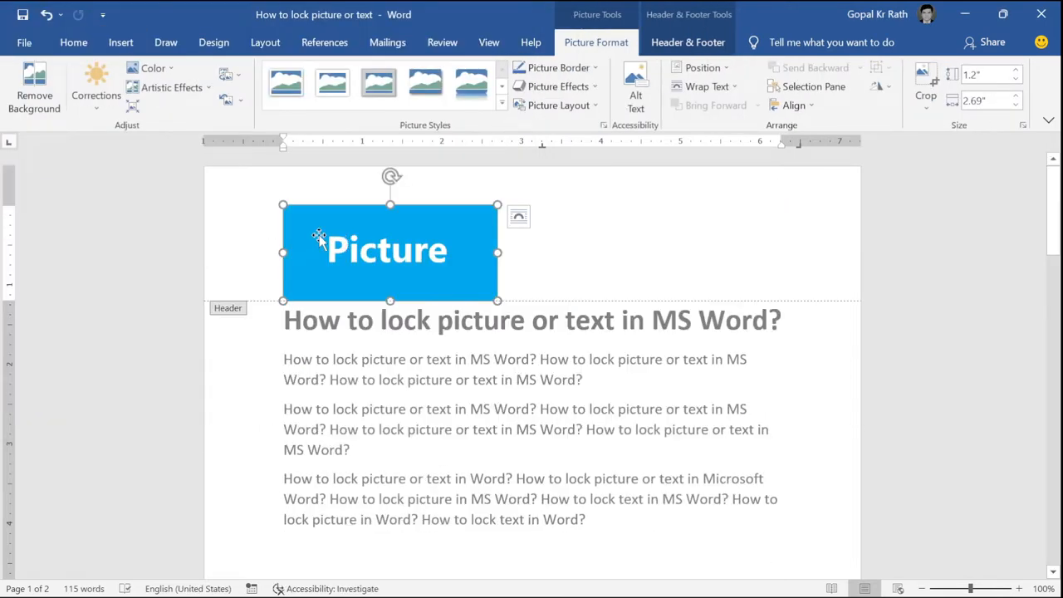
right_click(319, 236)
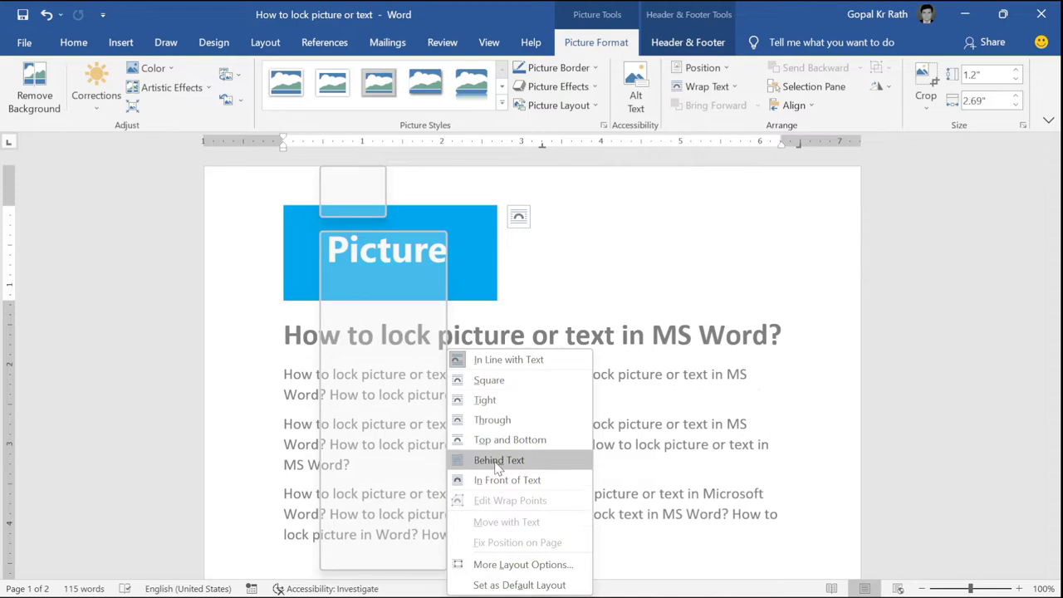
click(499, 459)
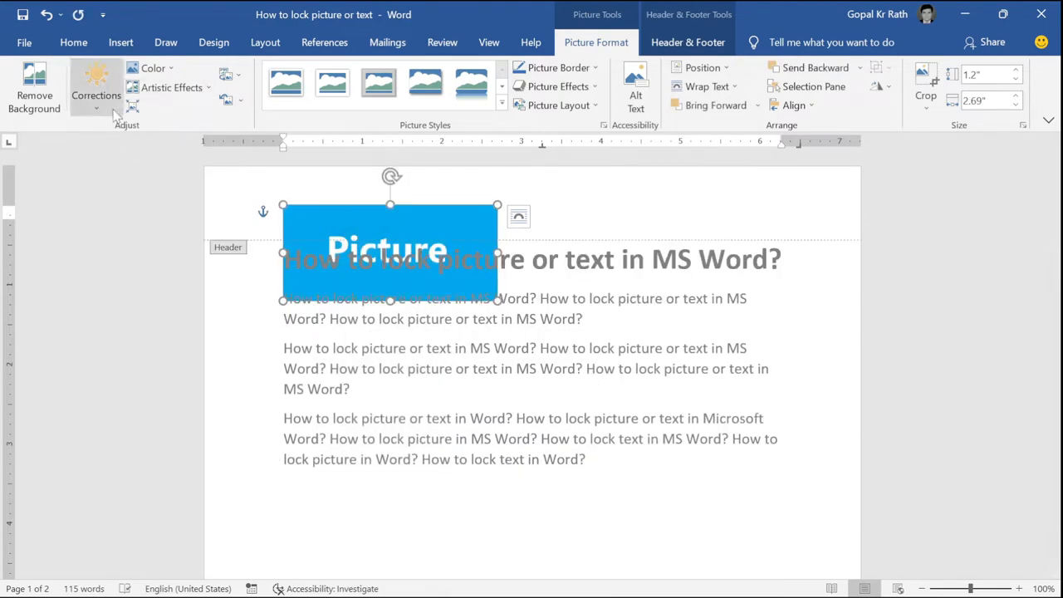
click(96, 87)
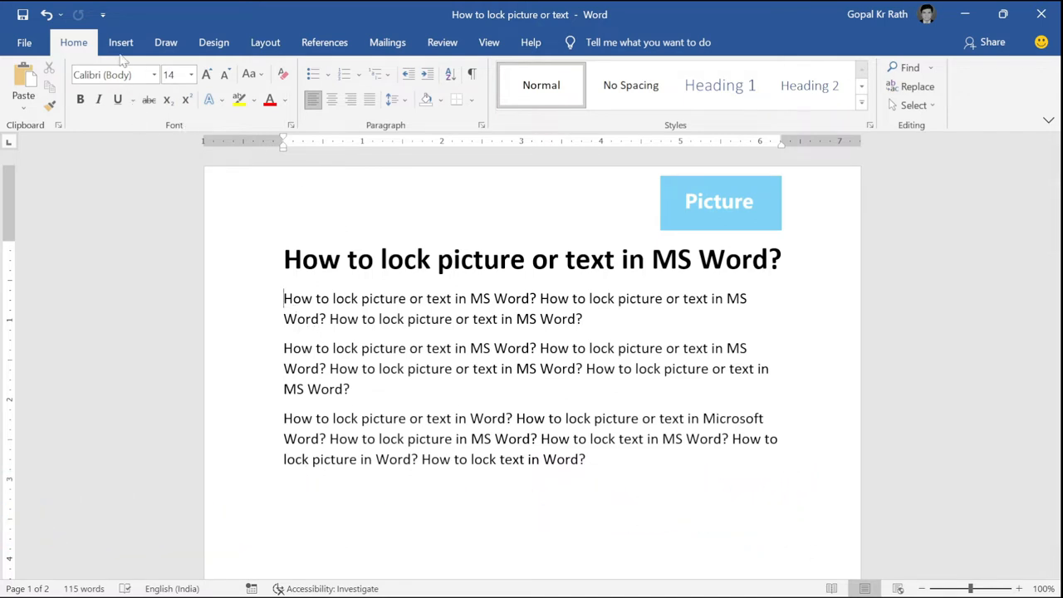
- Insert the Picture image into the document body and shrink it
click(166, 87)
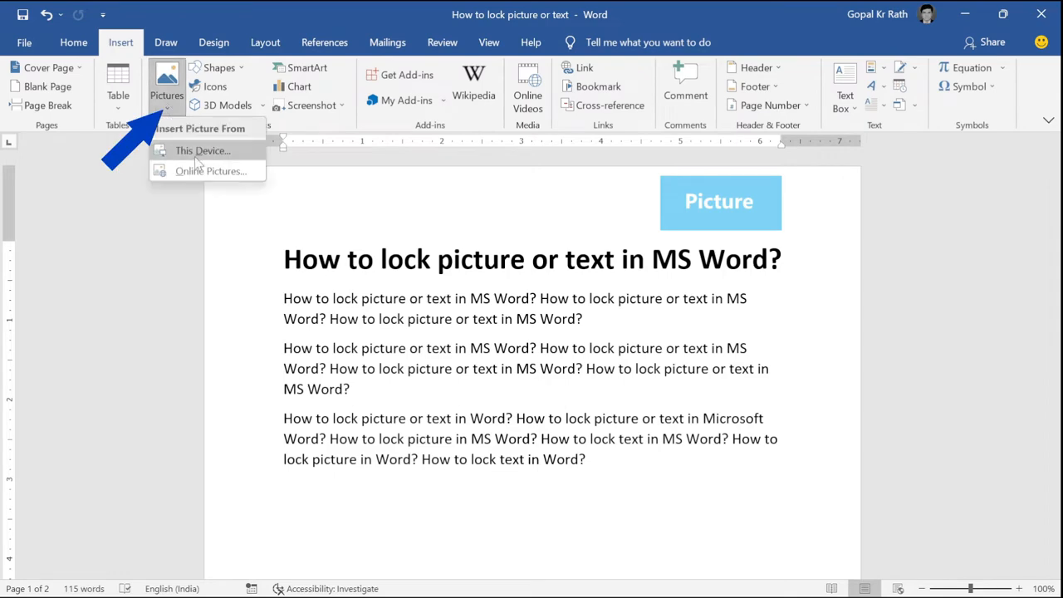
click(202, 149)
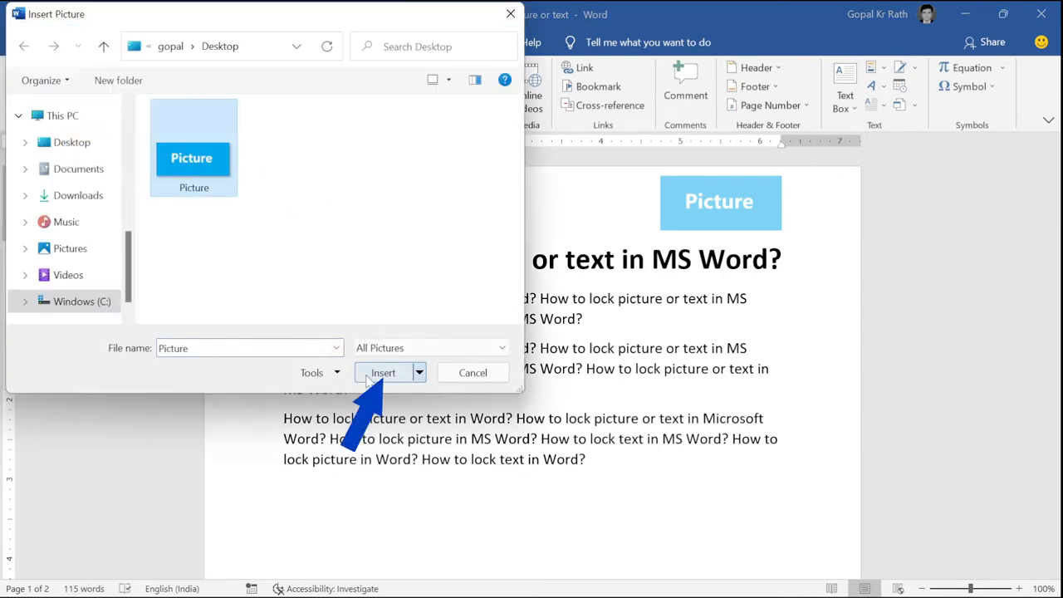
click(382, 372)
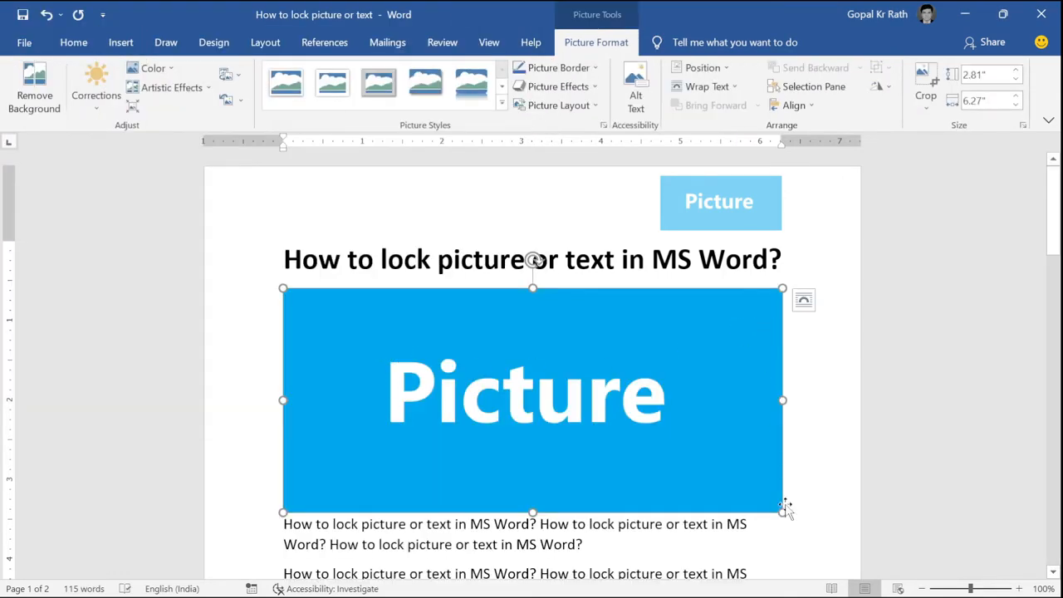
drag(785, 511, 469, 374)
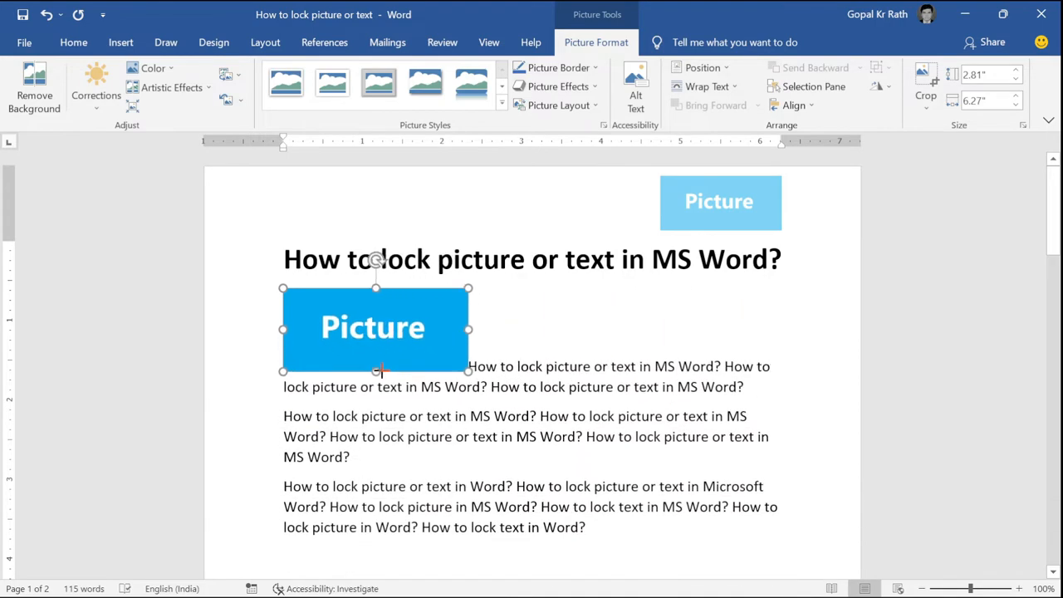
- Wrap the paragraph text square around the picture and settle it left of the paragraph
right_click(374, 329)
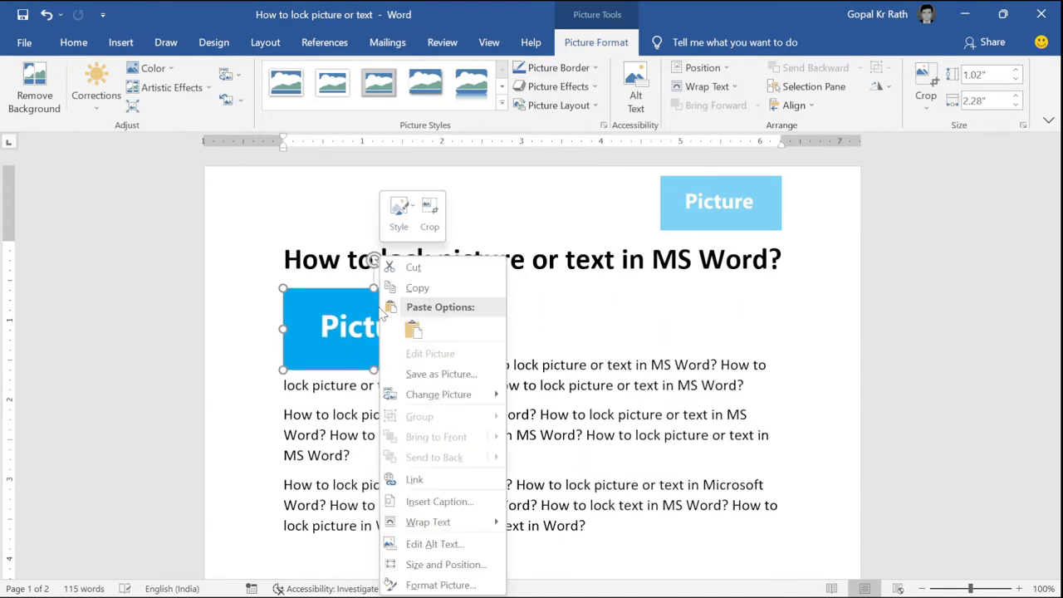
click(429, 522)
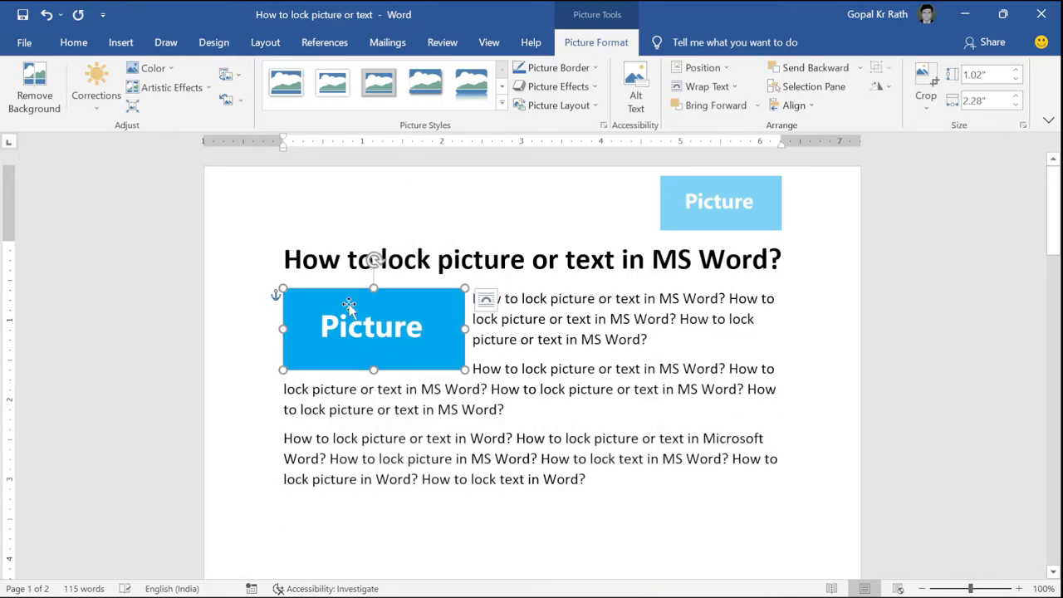
drag(372, 326, 630, 326)
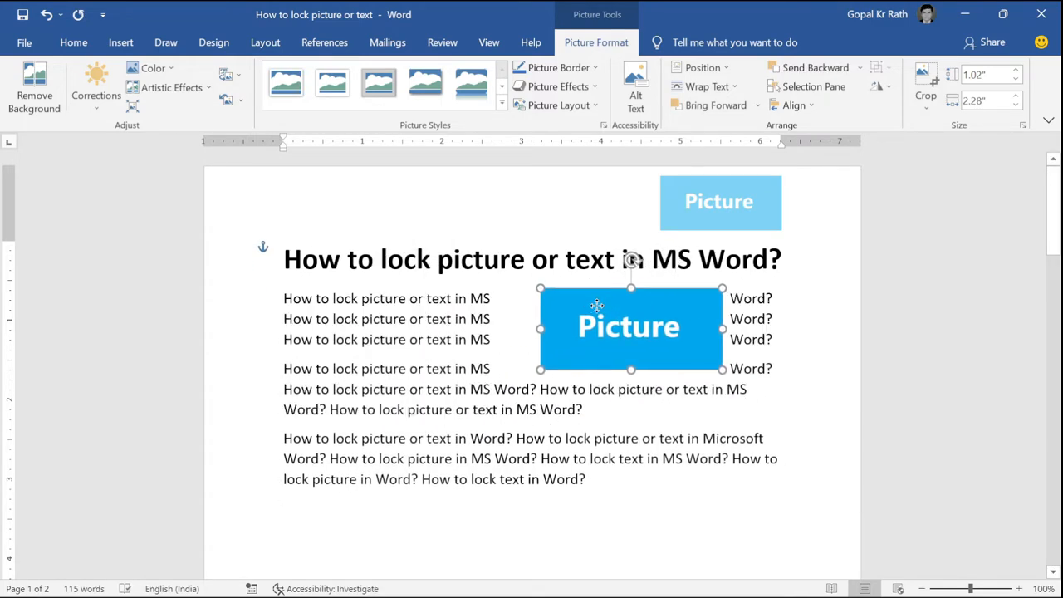
drag(631, 326, 373, 326)
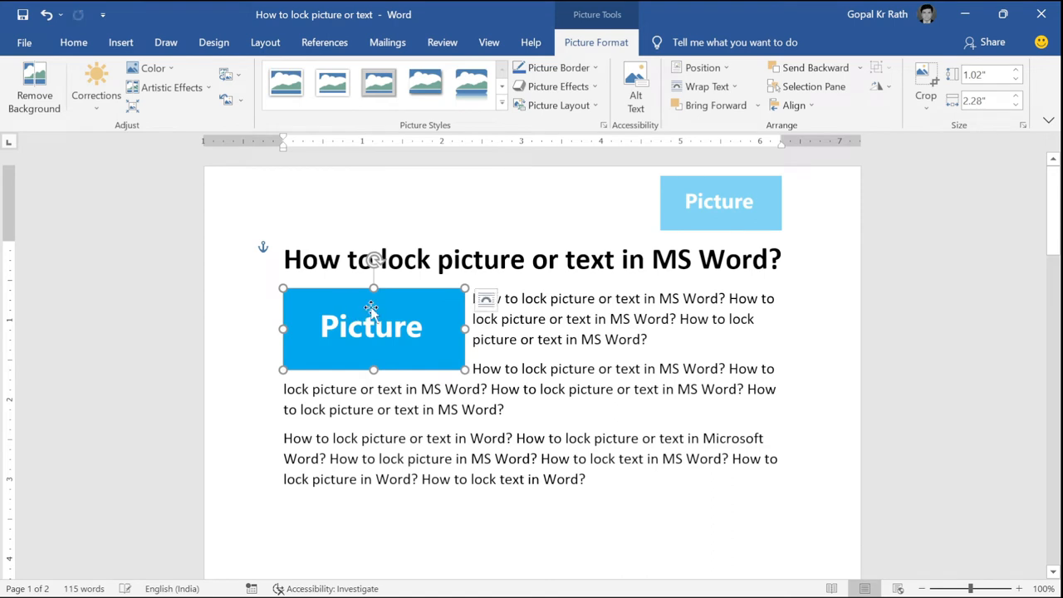
right_click(372, 326)
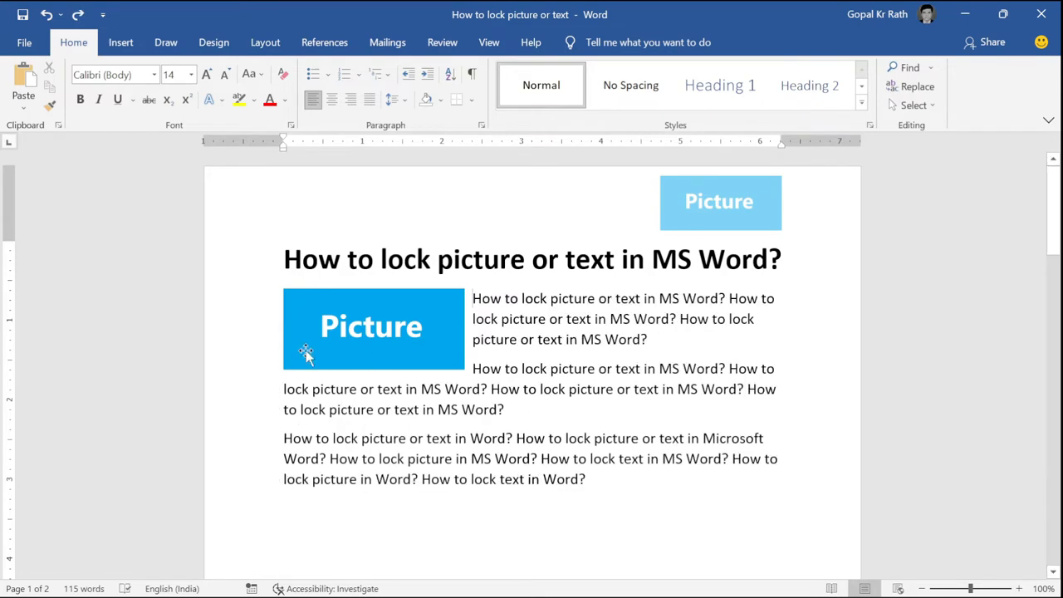
- With the second block selected, enable 'Allow only this type of editing' in Restrict Editing
click(374, 329)
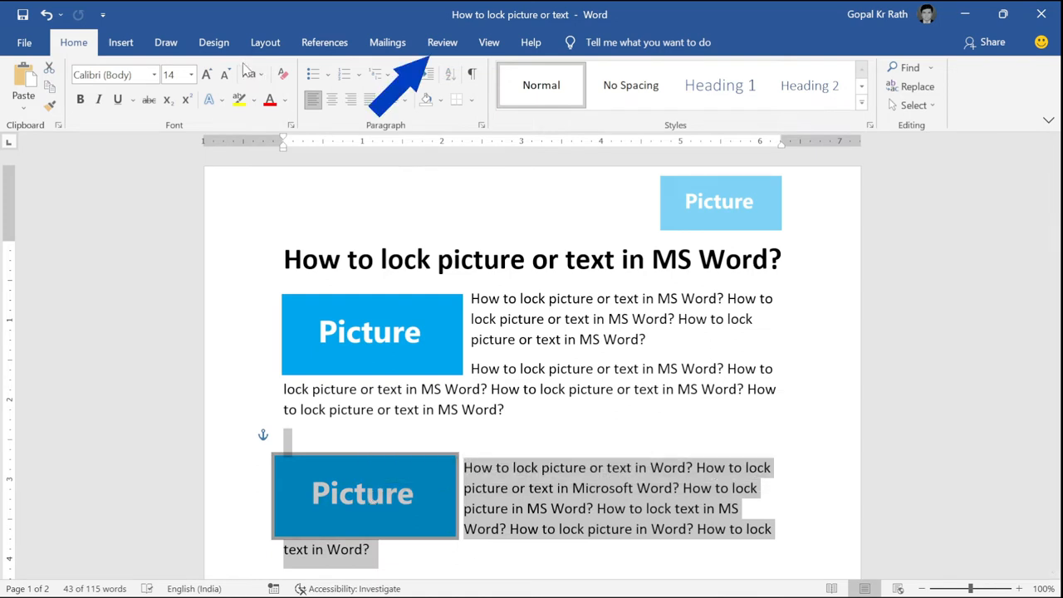
click(442, 43)
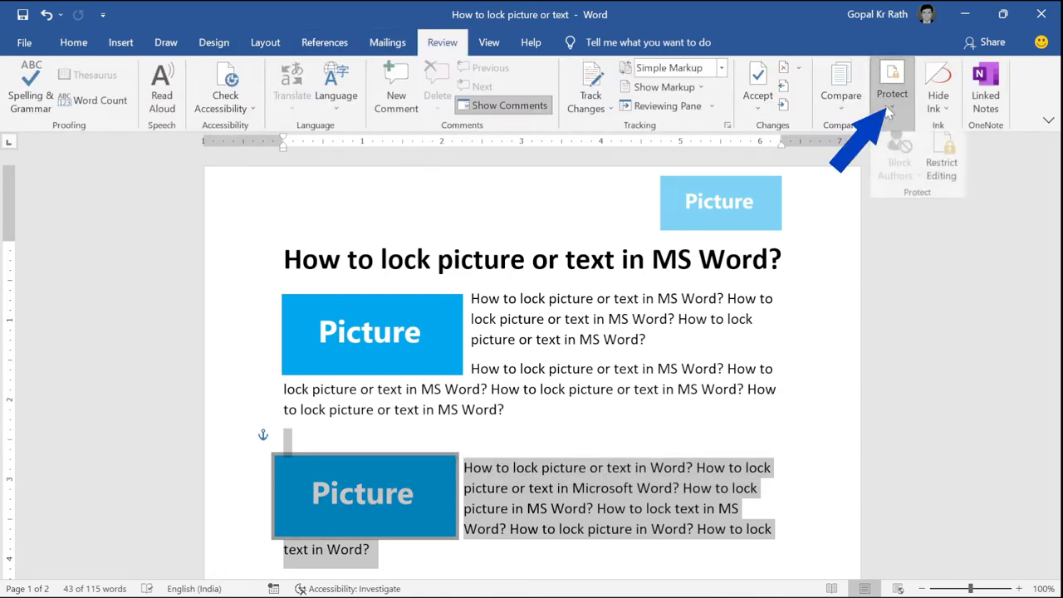
click(890, 87)
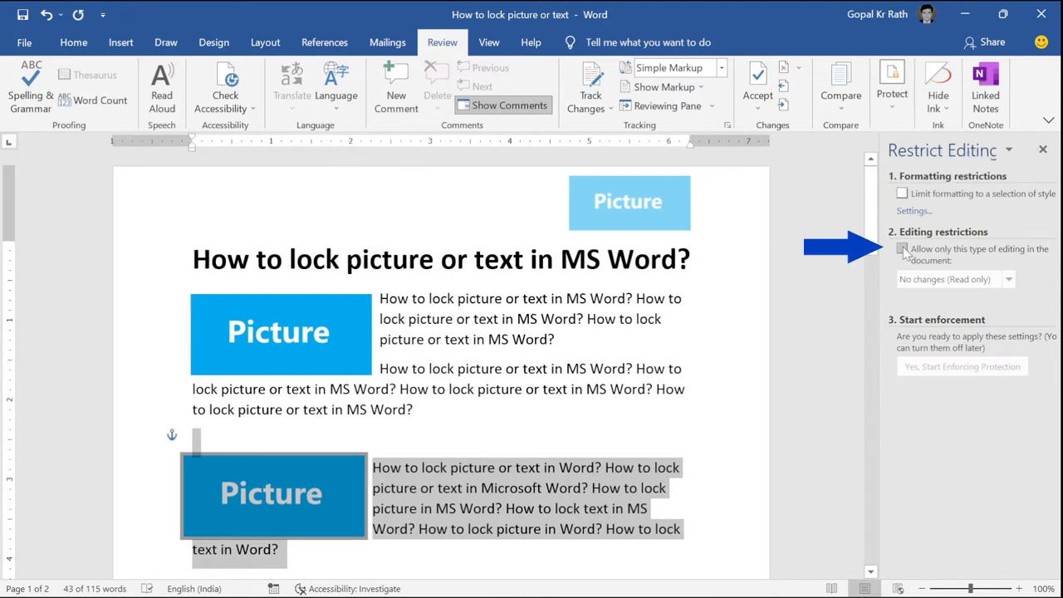
click(902, 249)
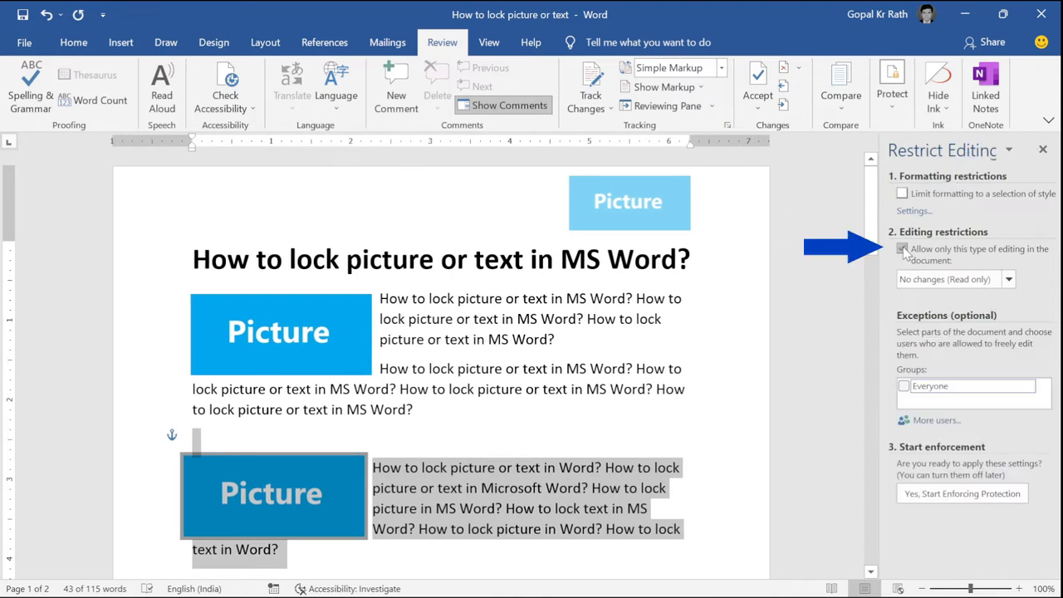
click(904, 250)
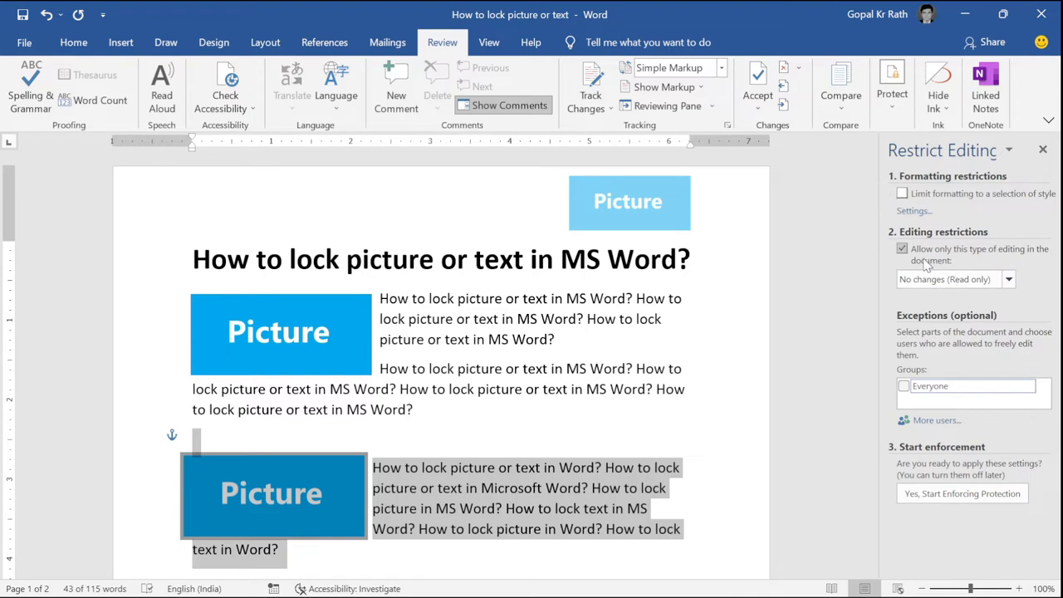
- Keep No changes (Read only) as the editing type and grant Everyone an exception for the block
click(1009, 279)
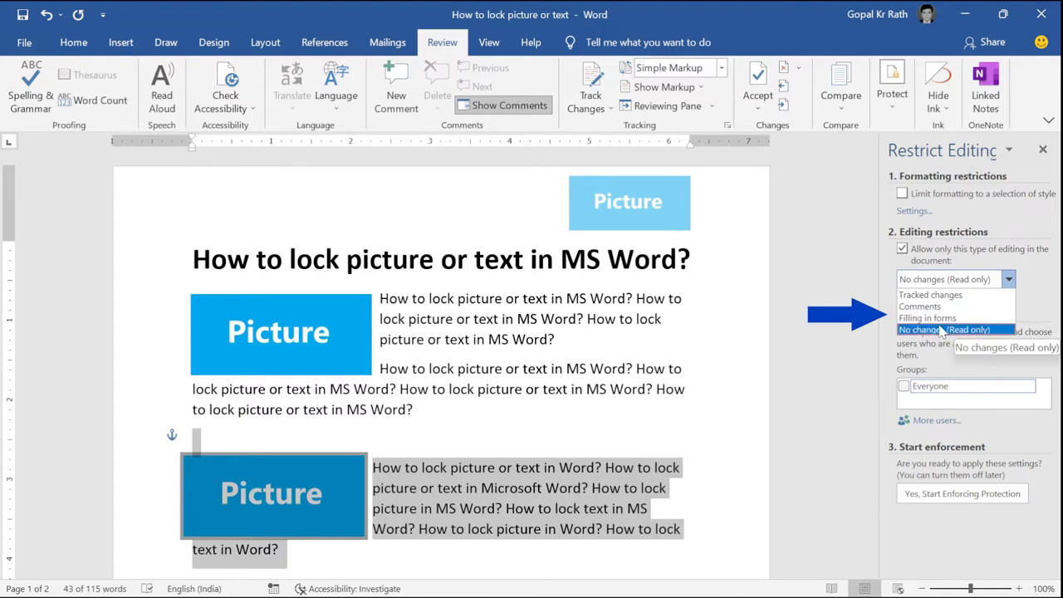
mouse_move(927, 319)
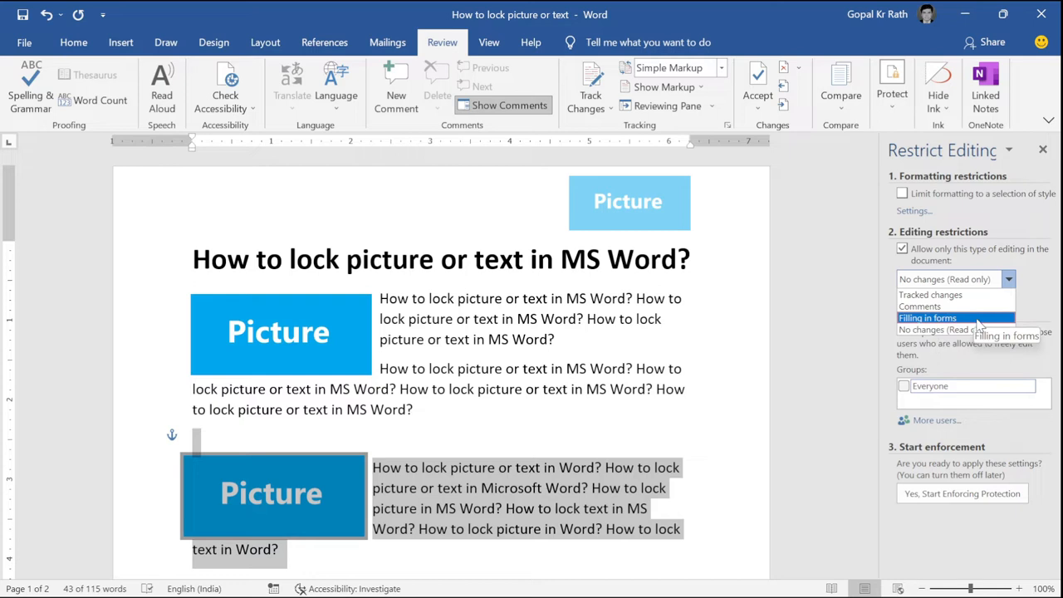
click(955, 279)
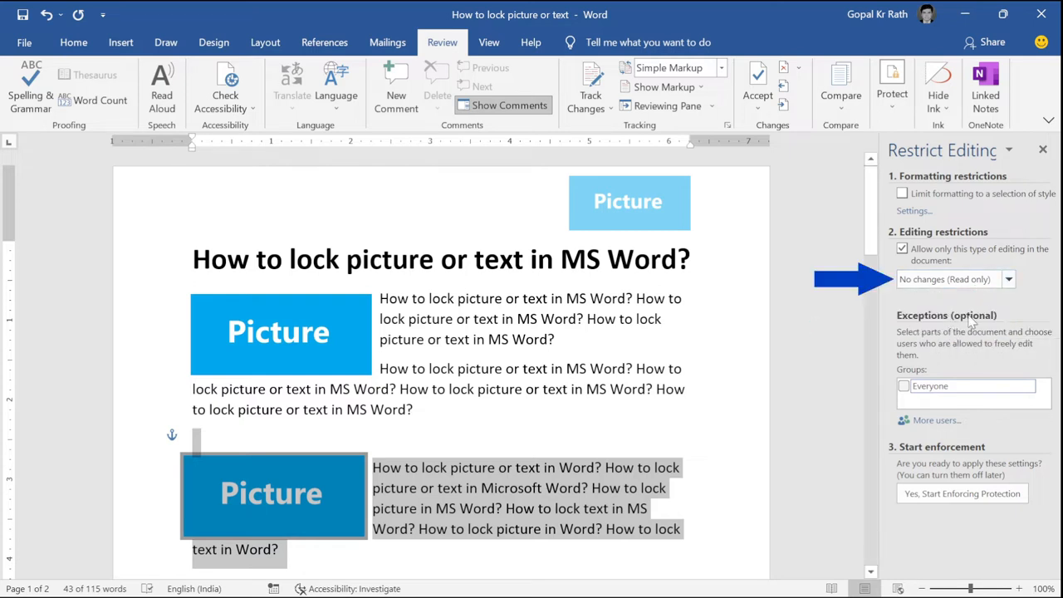
click(1031, 385)
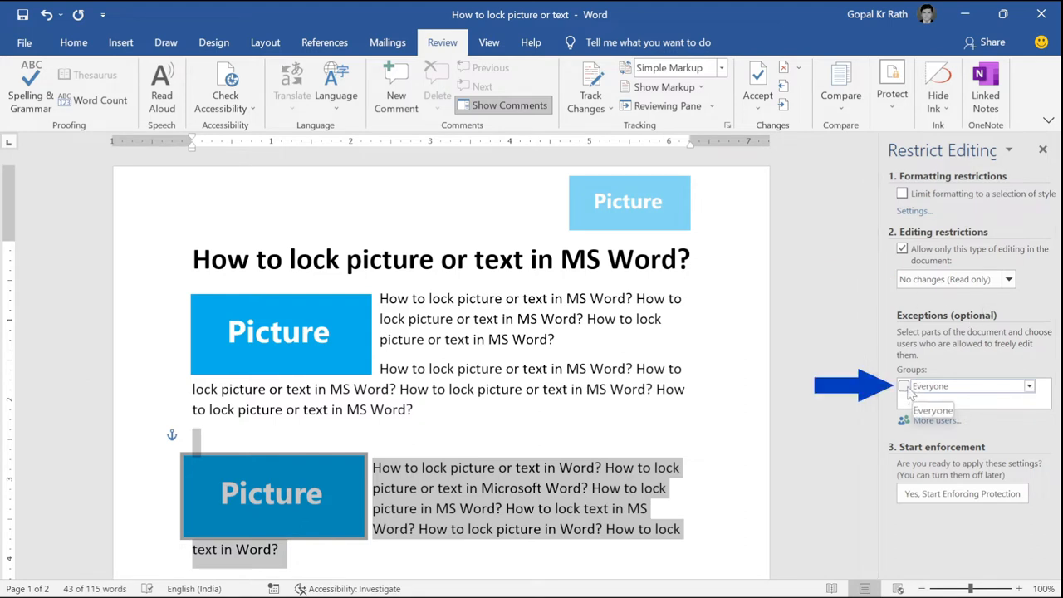
click(1028, 386)
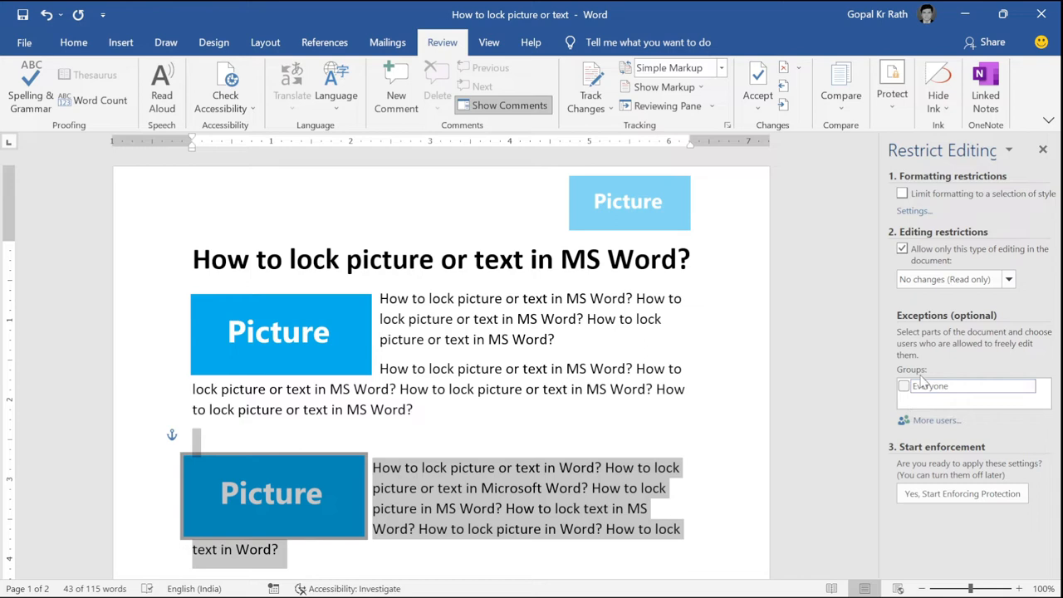
click(904, 386)
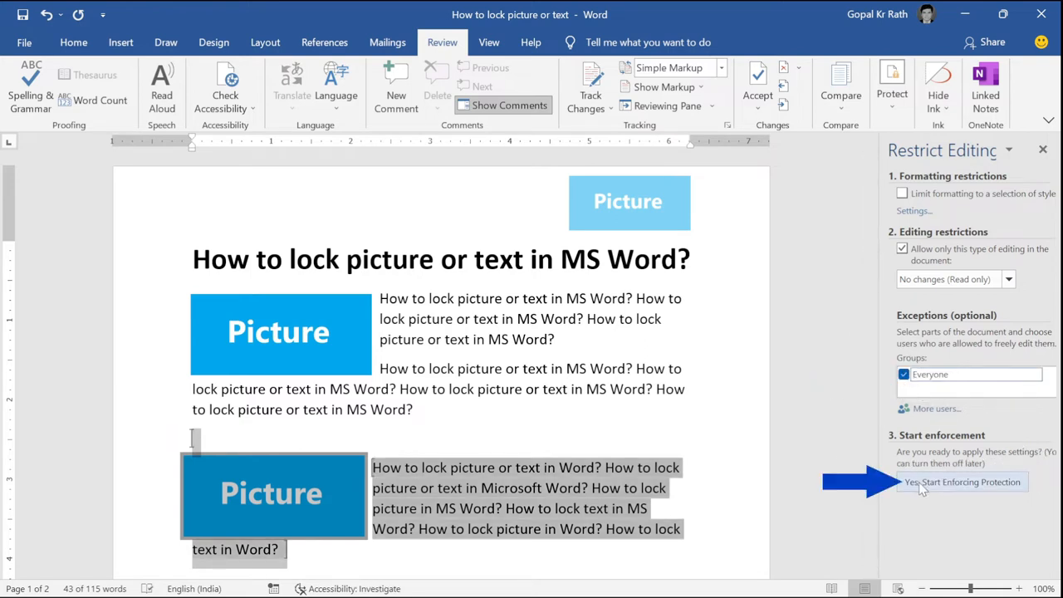
- Start enforcing protection and enter the password
click(964, 482)
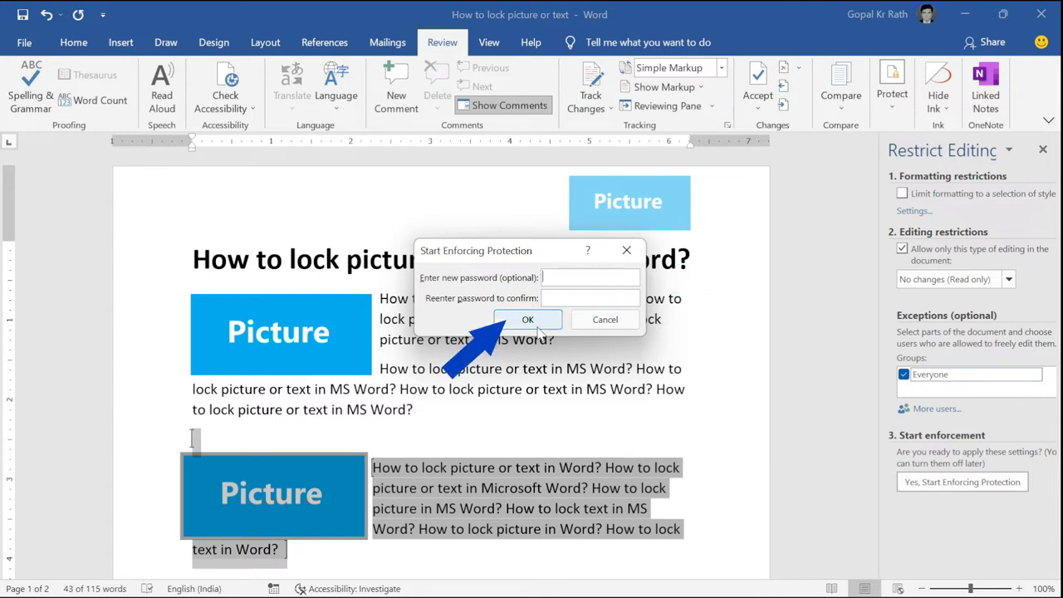
text(•)
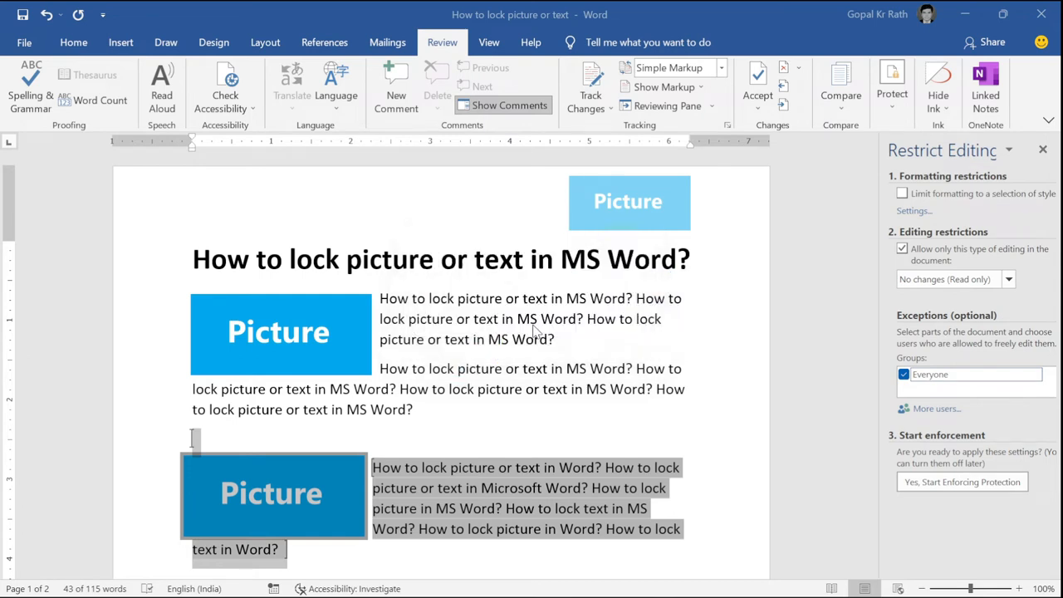
- Apply the protection, show the highlighted editable regions, then switch highlighting off
click(960, 482)
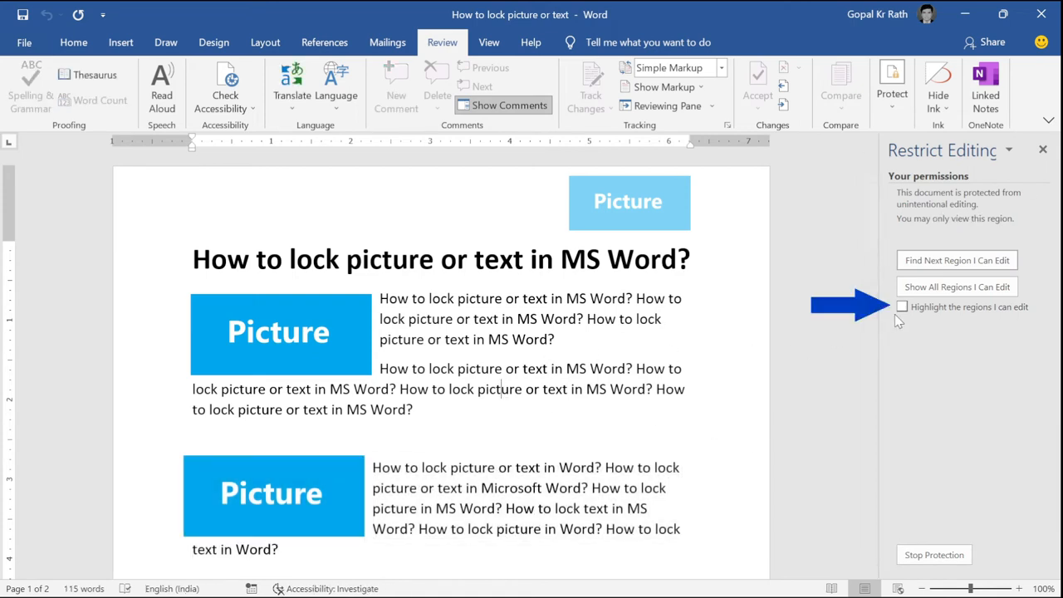
click(902, 305)
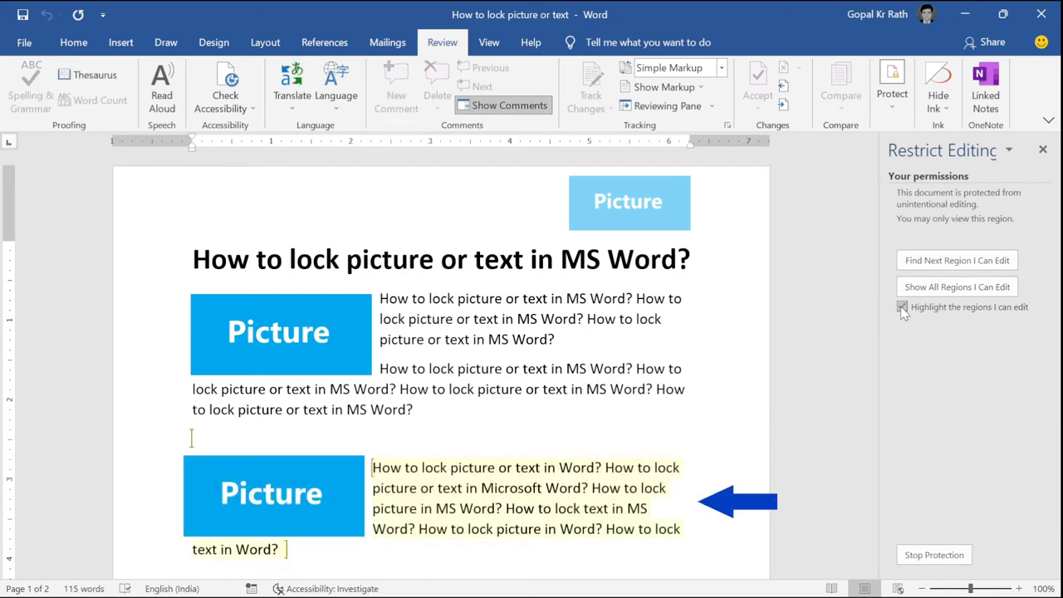
click(902, 306)
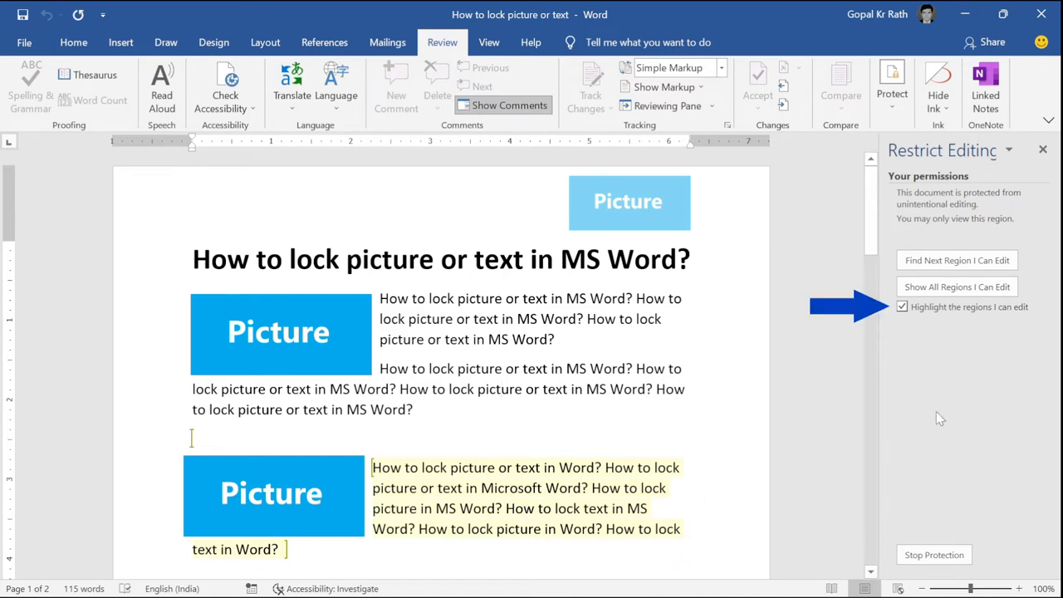
click(902, 306)
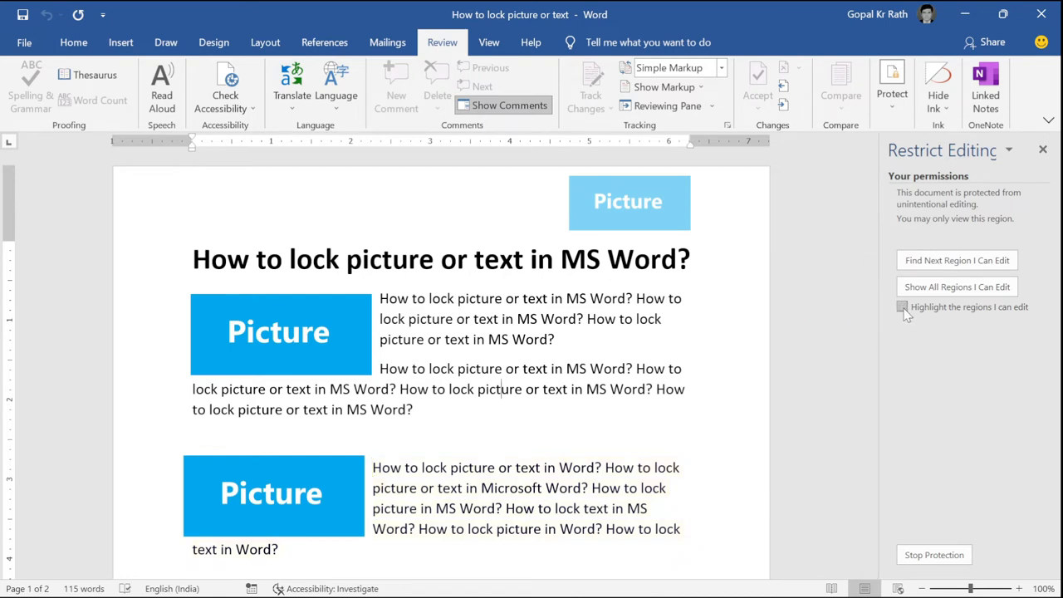
- Verify the first picture and heading refuse edits while the second picture stays editable
click(279, 333)
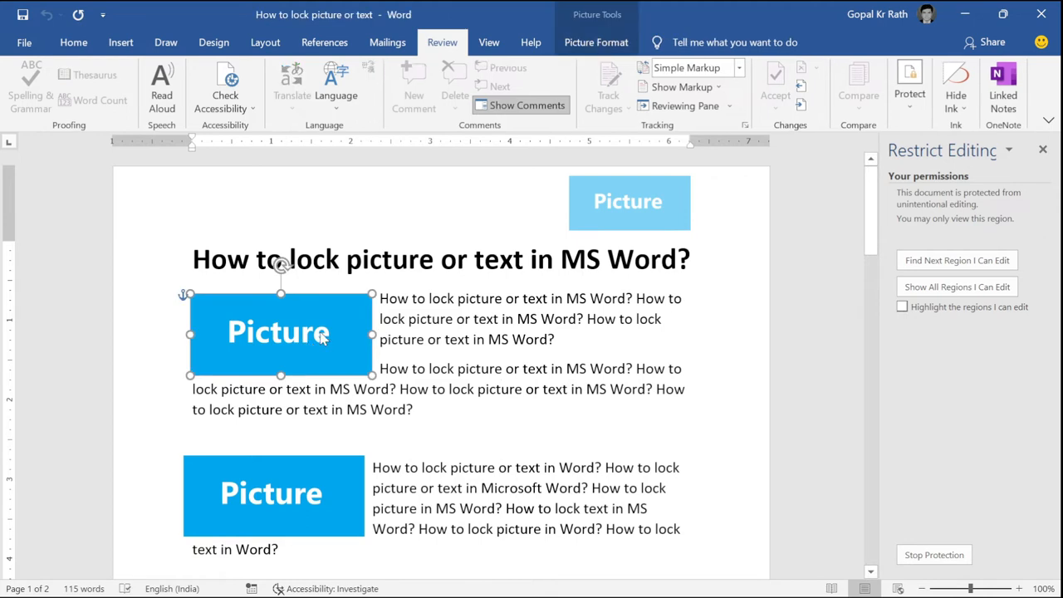
right_click(279, 333)
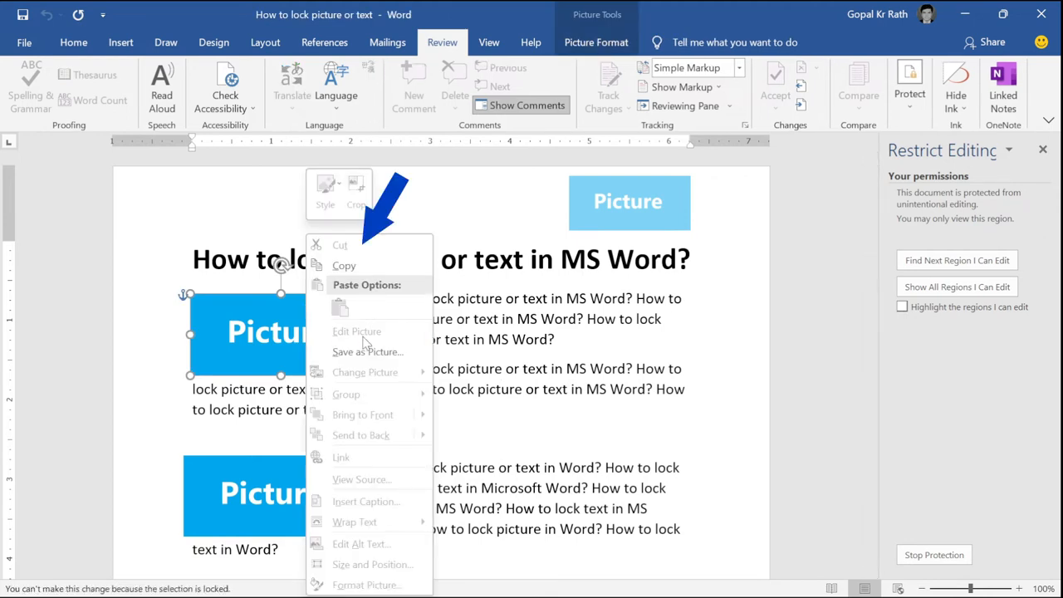
click(385, 424)
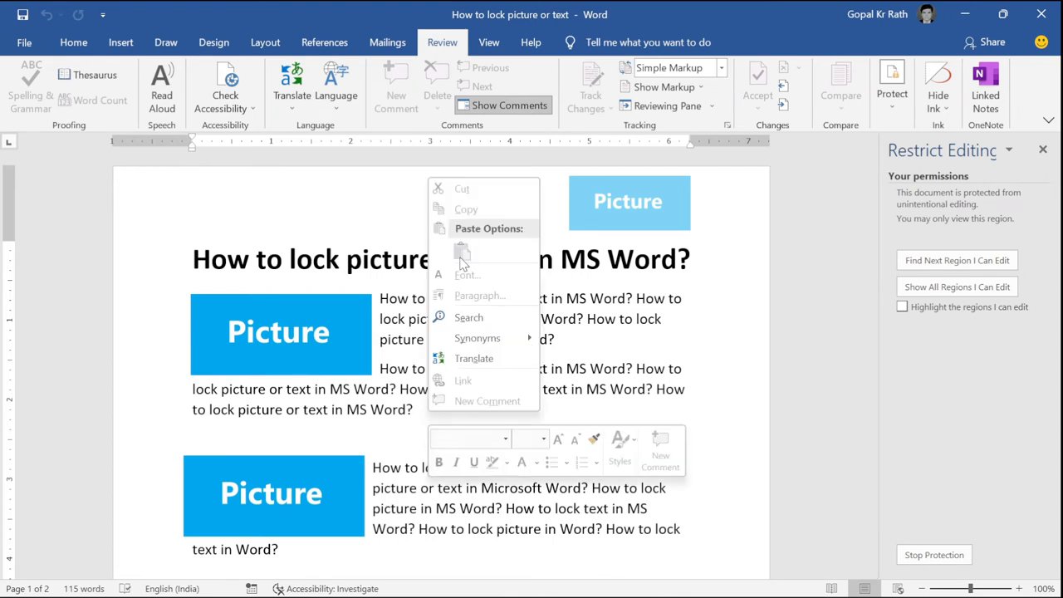
right_click(279, 333)
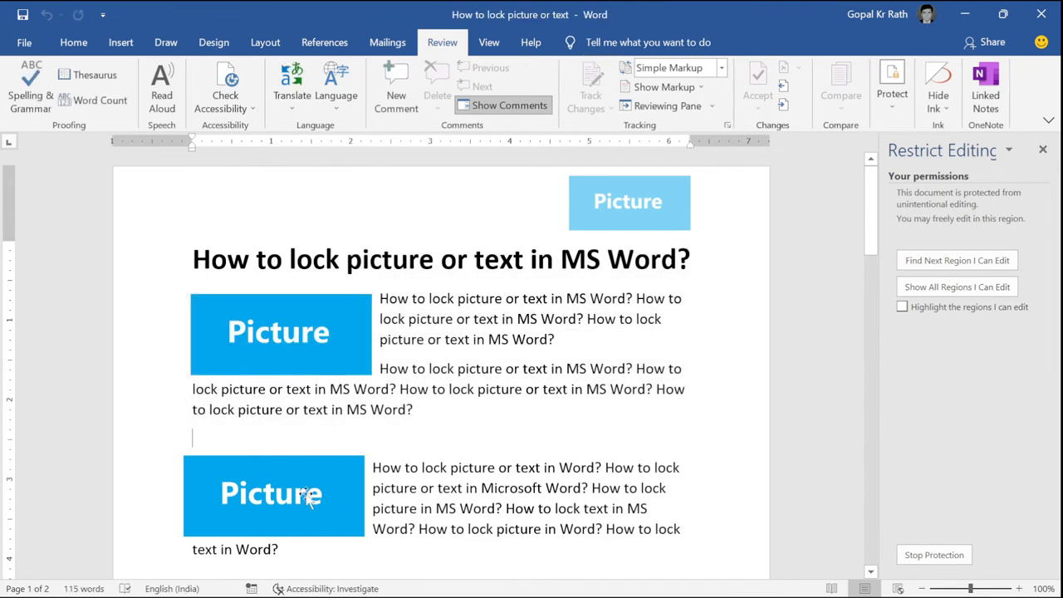
right_click(273, 495)
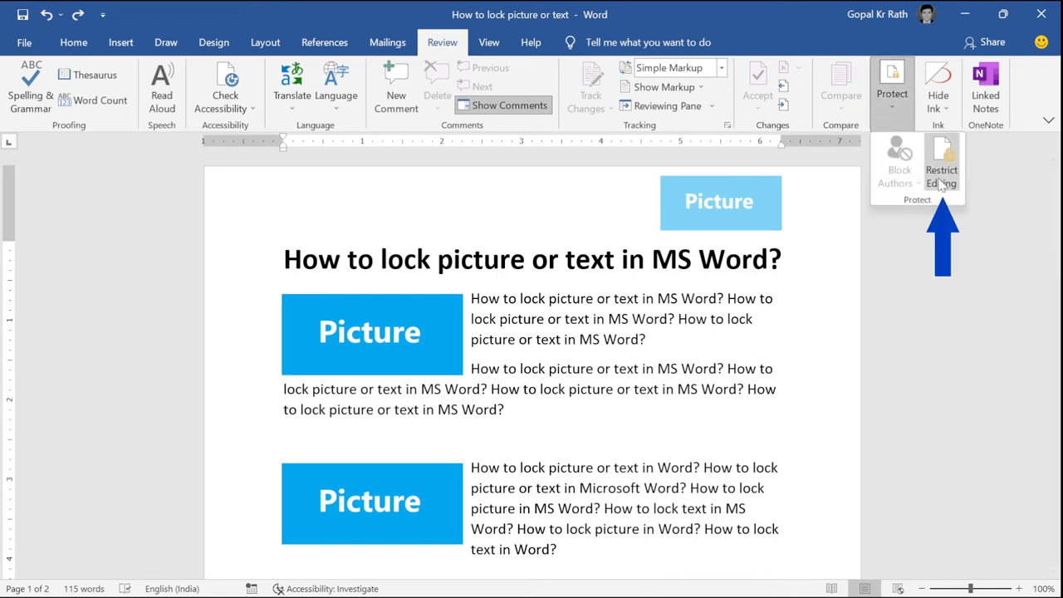
- Stop the document protection by confirming the password in Restrict Editing
click(940, 163)
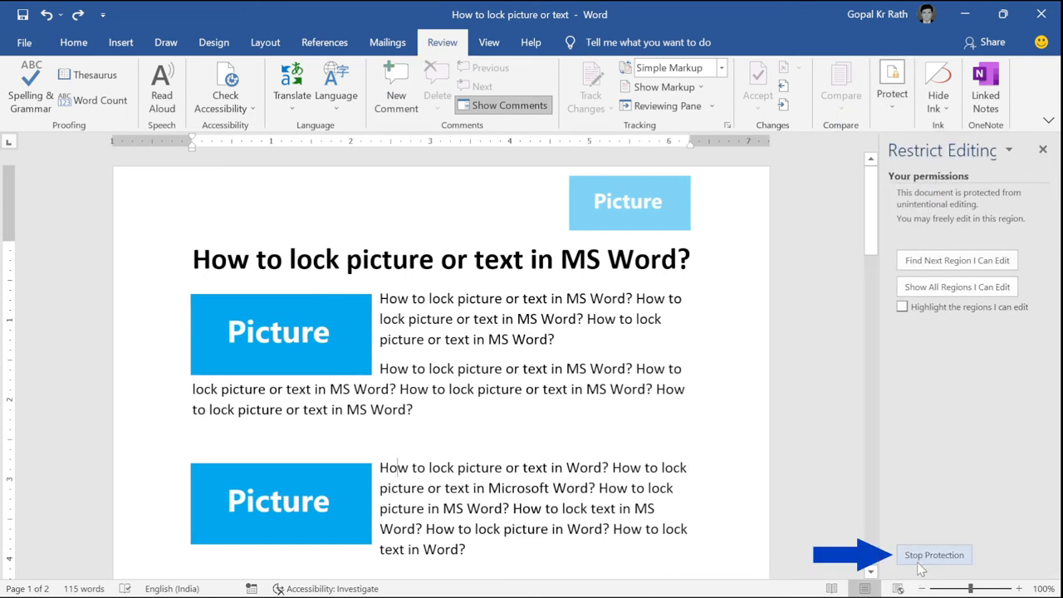
click(934, 555)
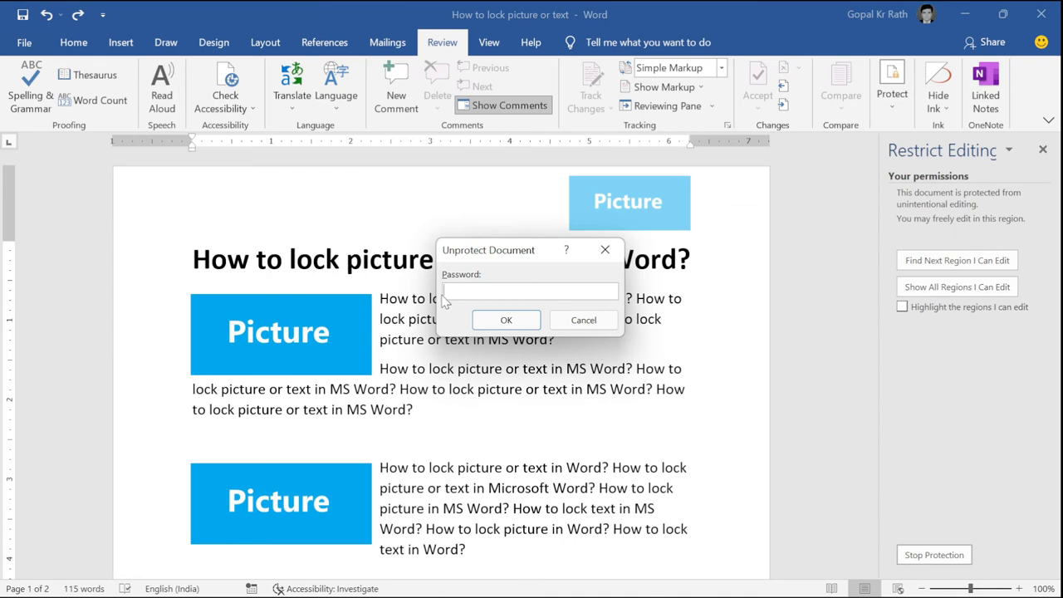
text(•)
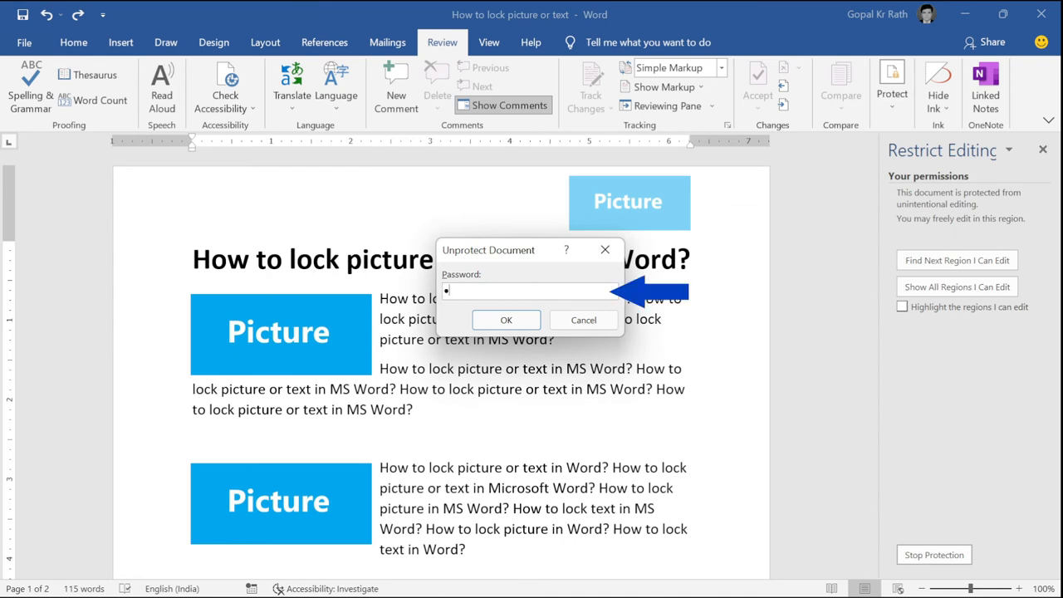
click(505, 319)
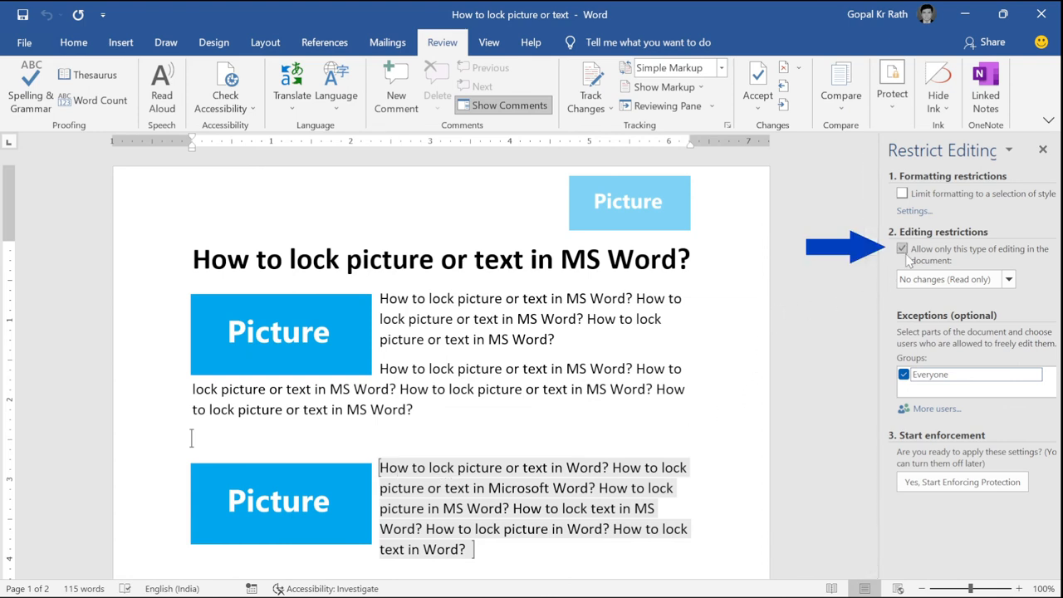
mouse_move(905, 259)
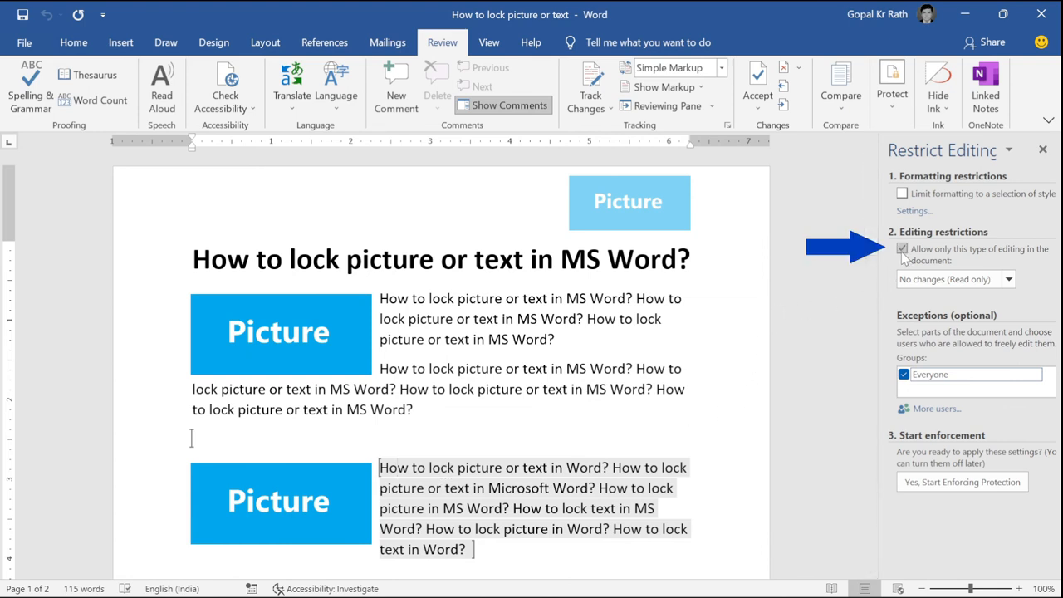
- Clear the editing-type restriction, remove the exceptions, and confirm the first picture edits again
click(904, 250)
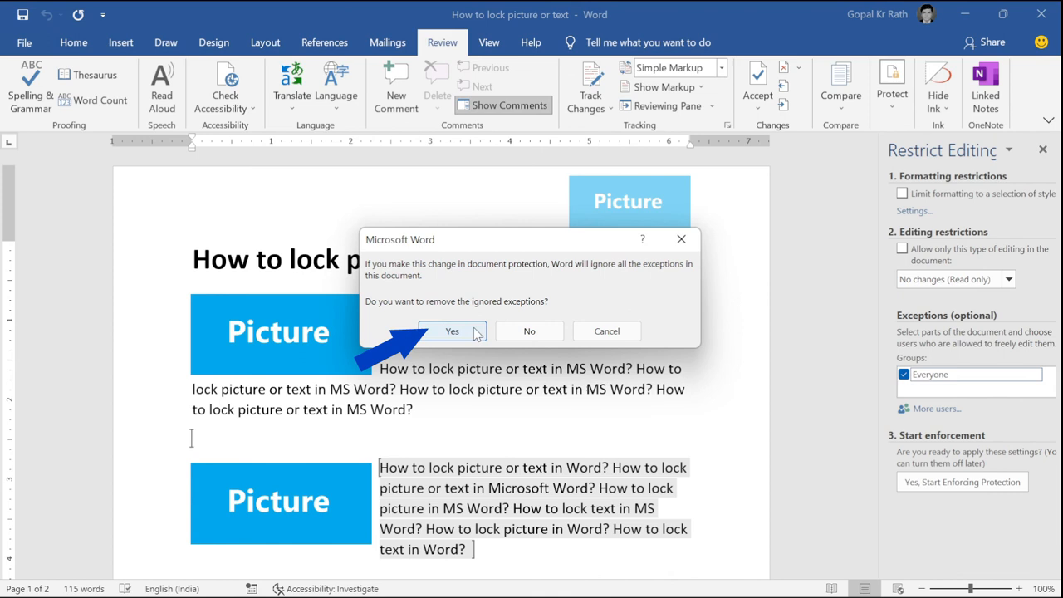
click(452, 331)
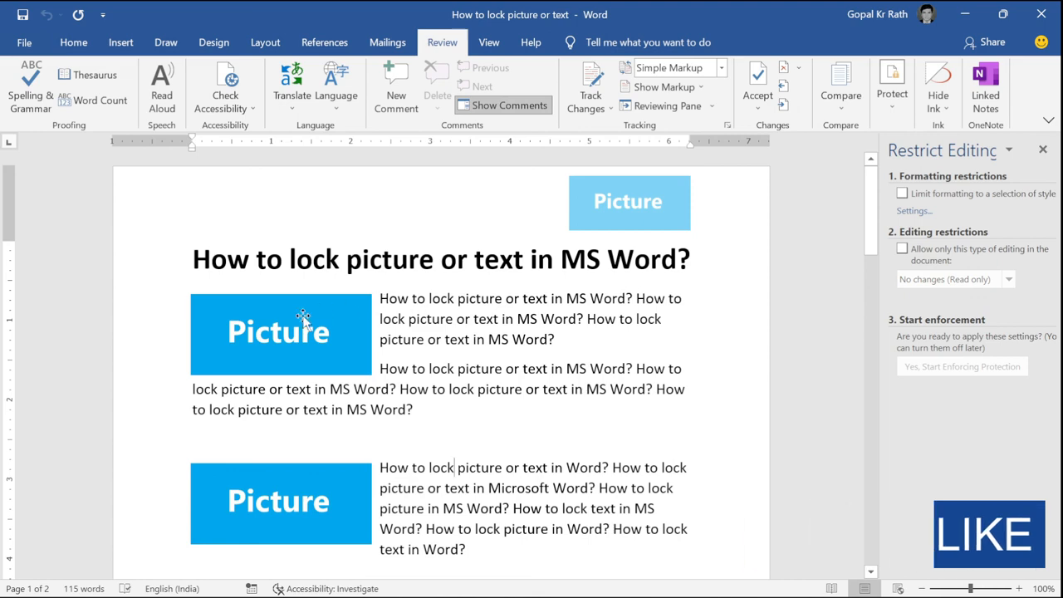
right_click(280, 332)
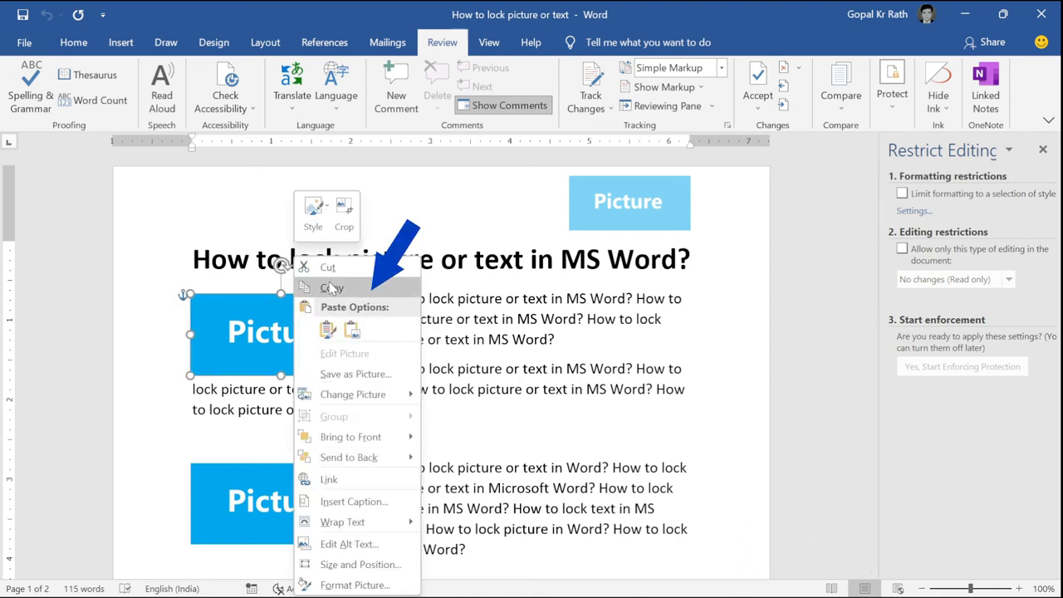